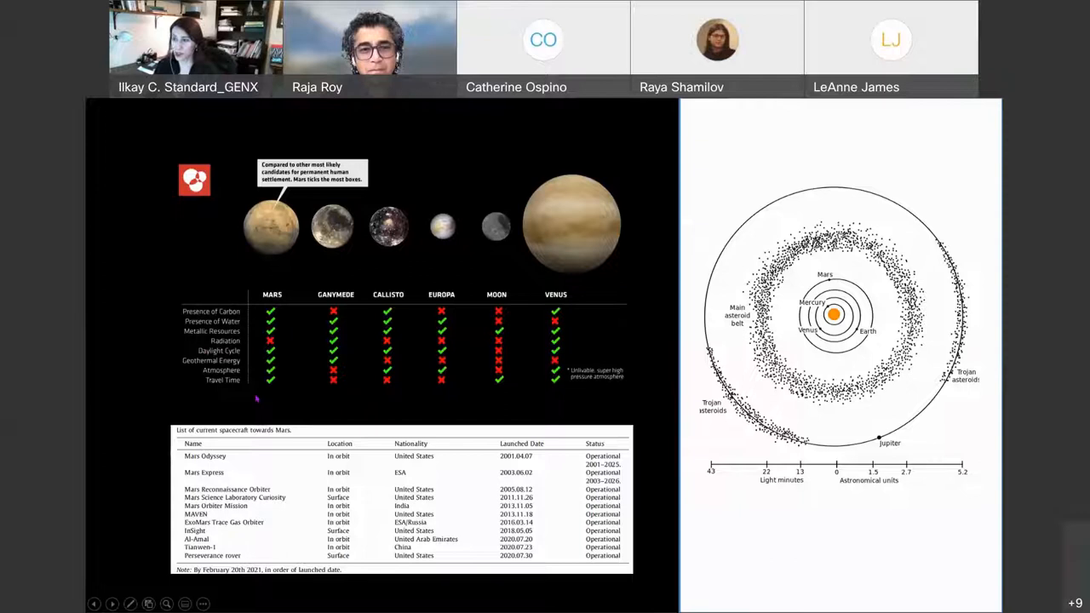
mouse_move(293, 542)
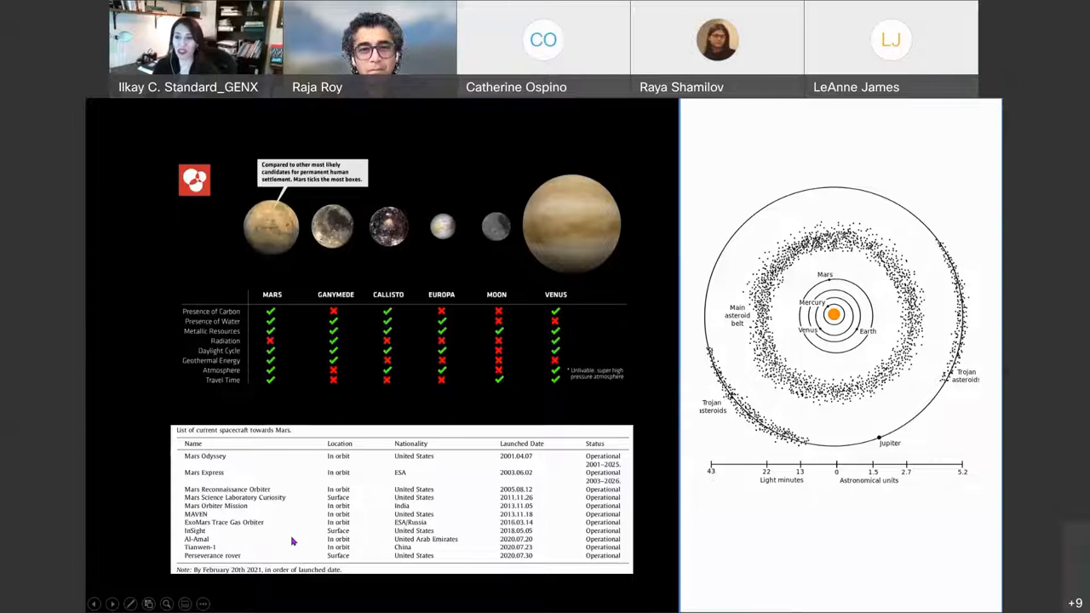
mouse_move(252, 541)
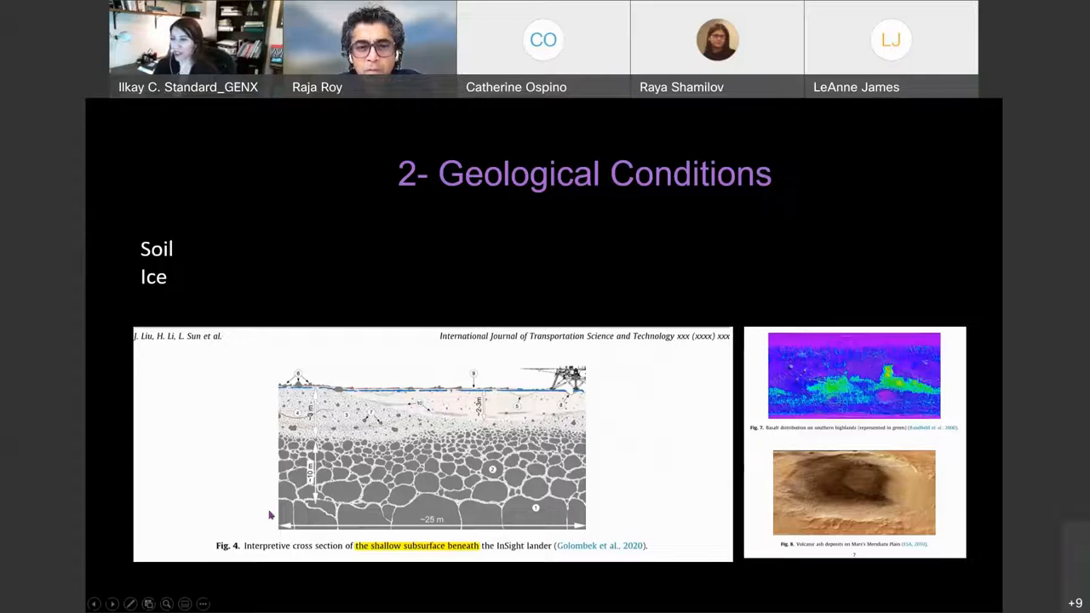
mouse_move(396, 377)
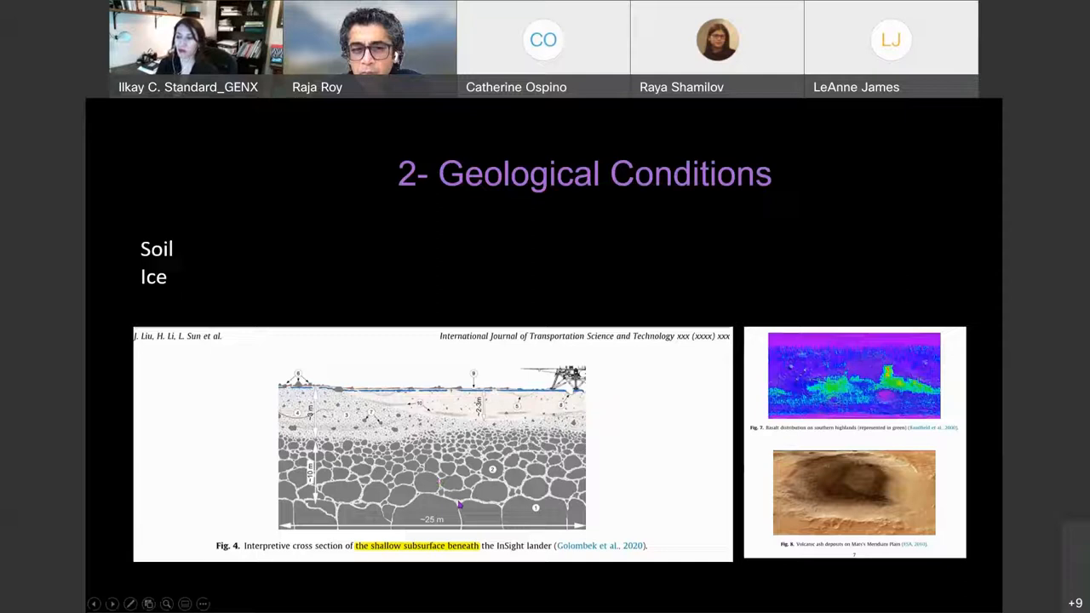
mouse_move(775, 439)
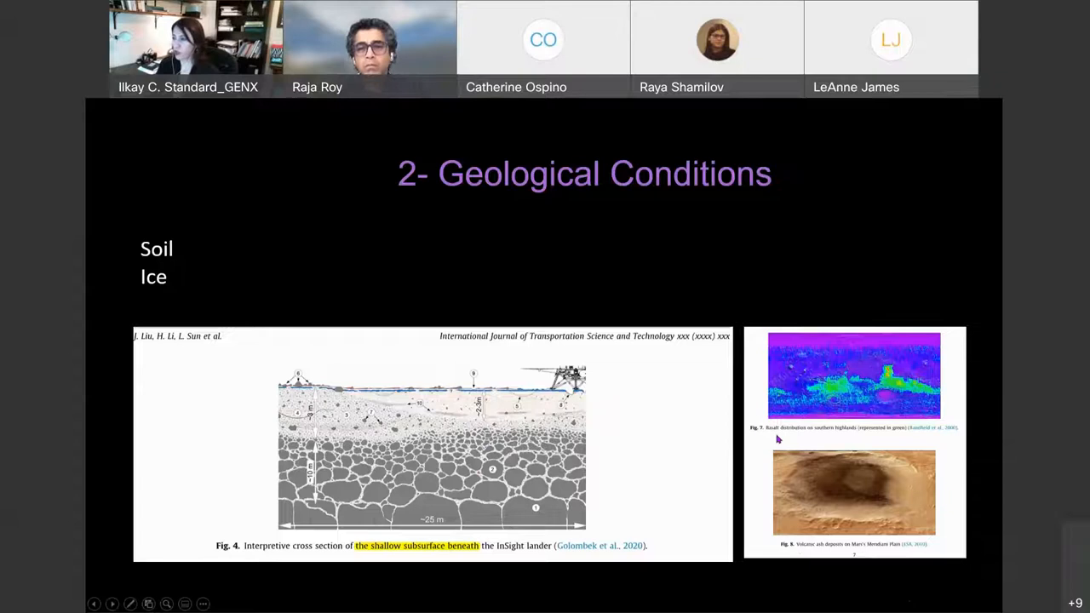
mouse_move(821, 452)
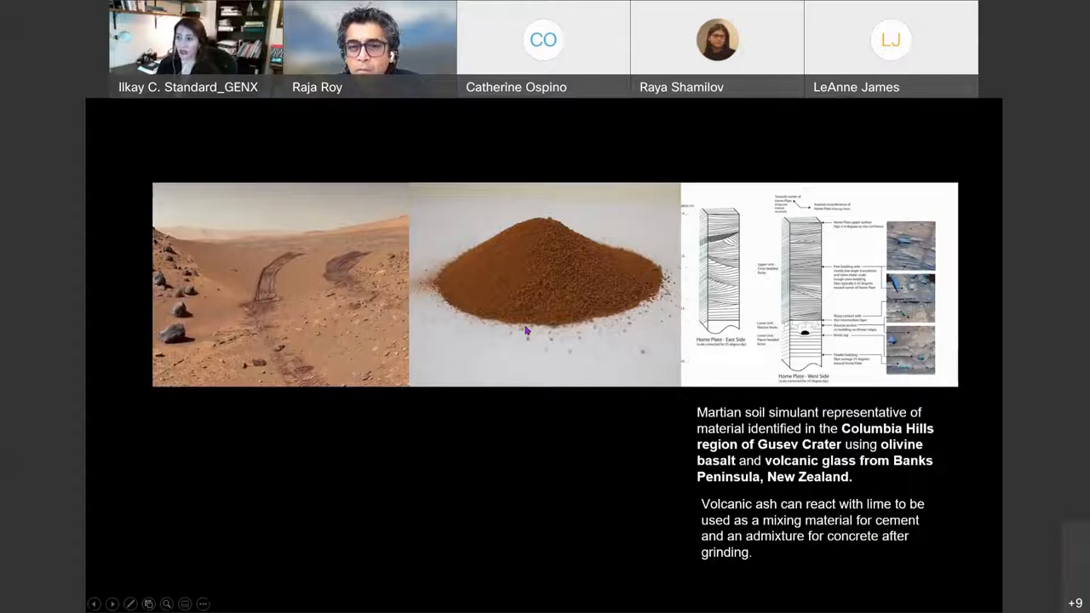
mouse_move(845, 367)
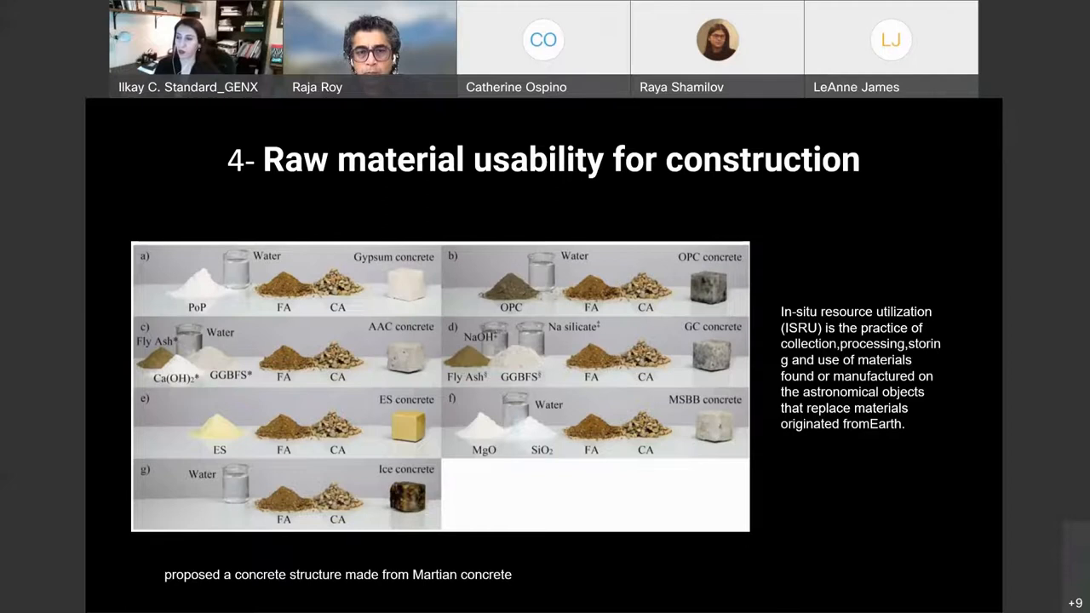
key(Right)
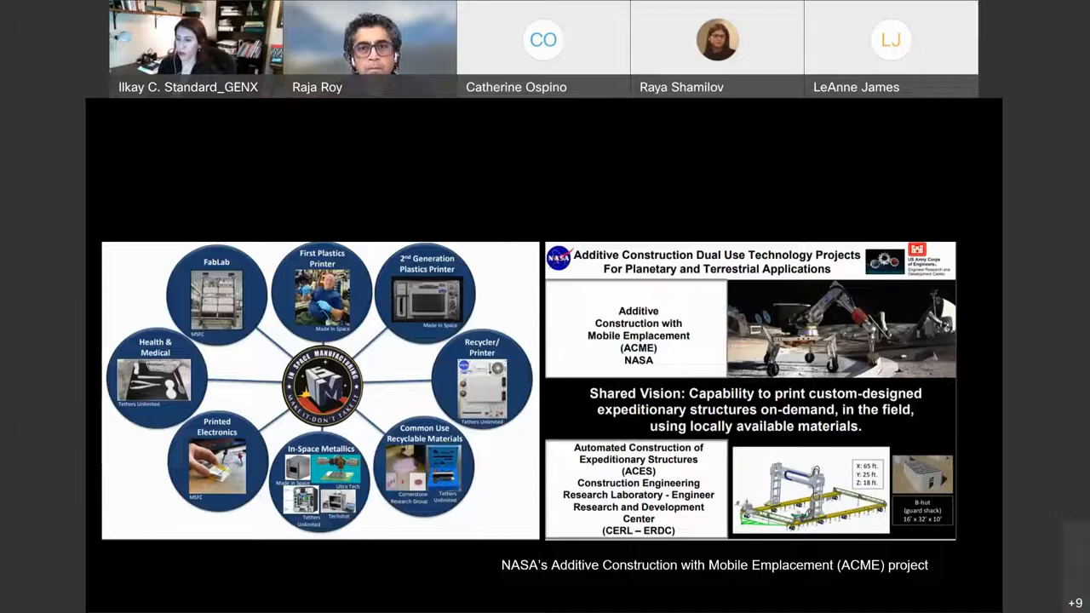
Step: Advance from the NASA ACME slide to the habitat-types comparison slide
key(Right)
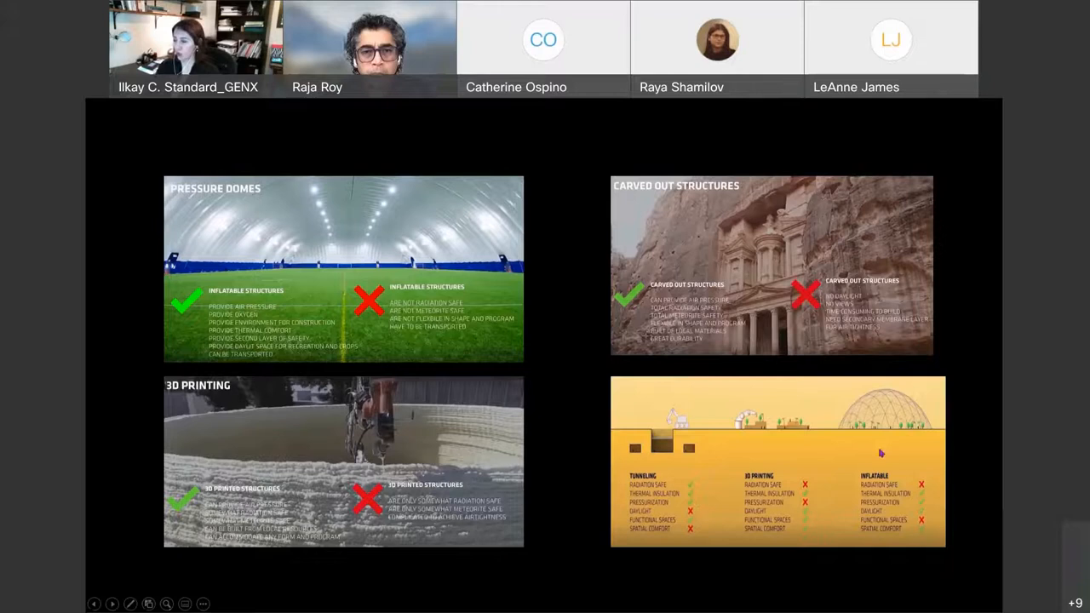
mouse_move(882, 453)
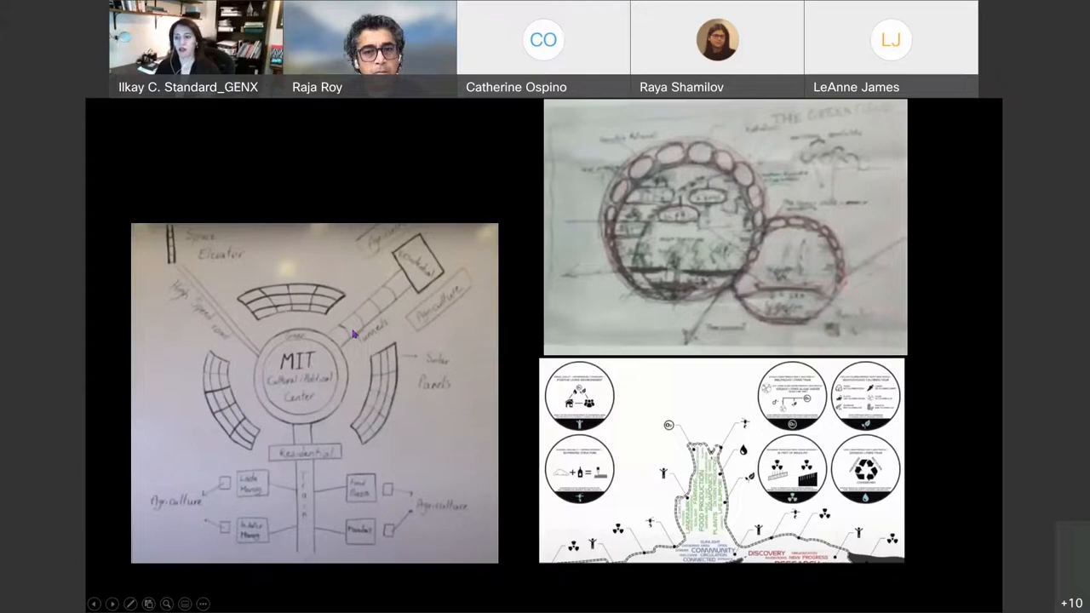
mouse_move(329, 526)
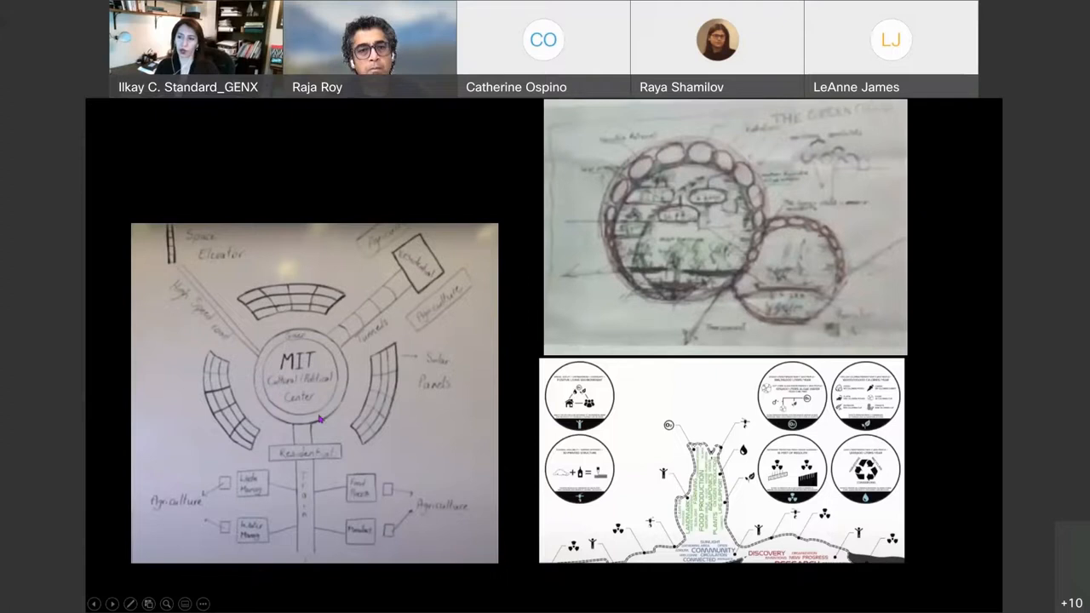
mouse_move(419, 426)
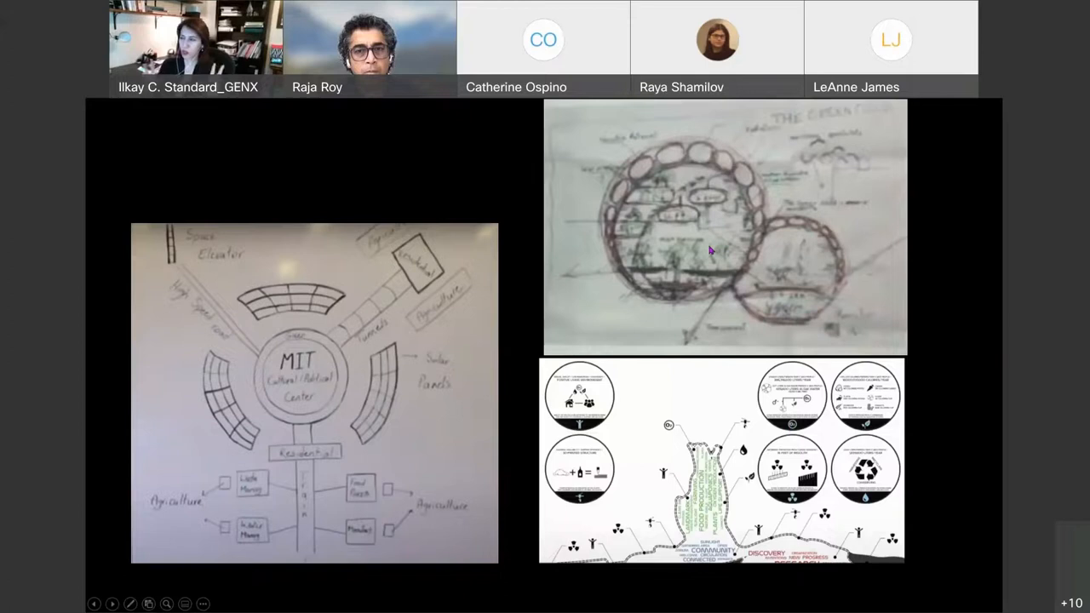
mouse_move(700, 157)
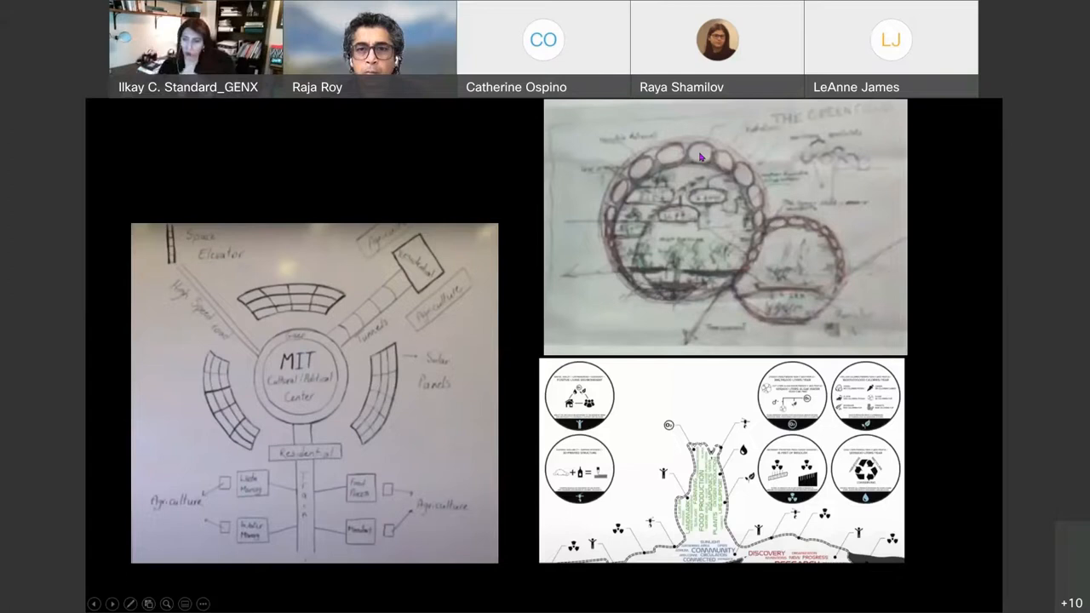
mouse_move(697, 300)
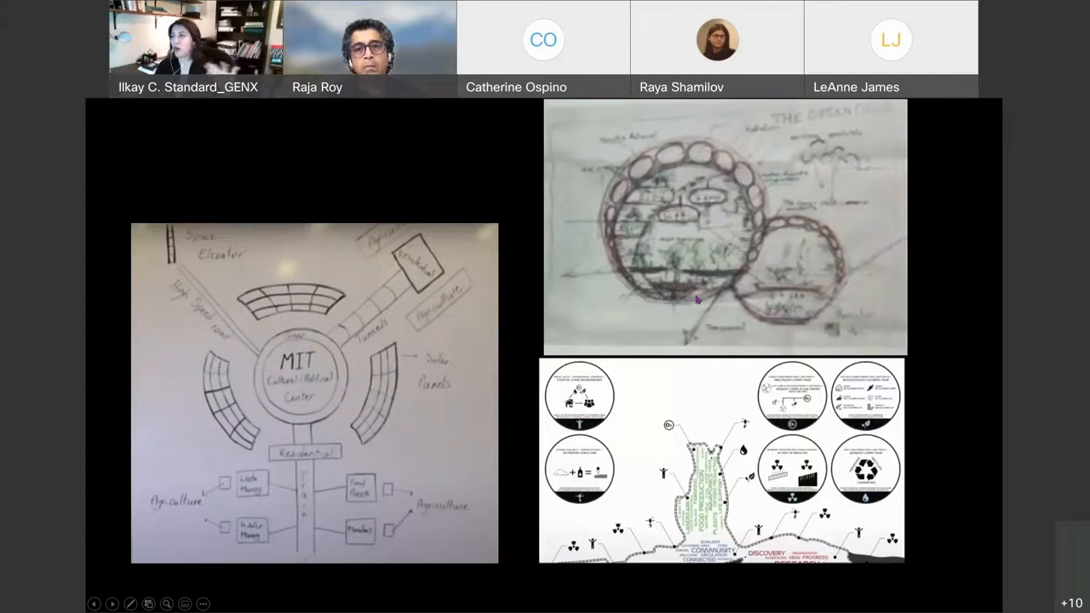
mouse_move(698, 282)
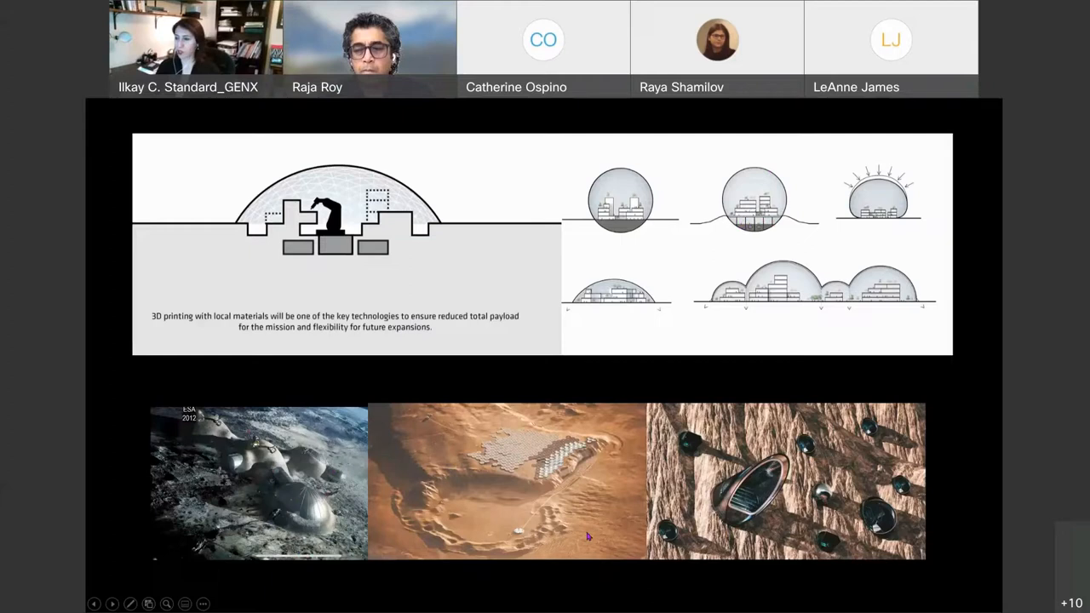
mouse_move(565, 459)
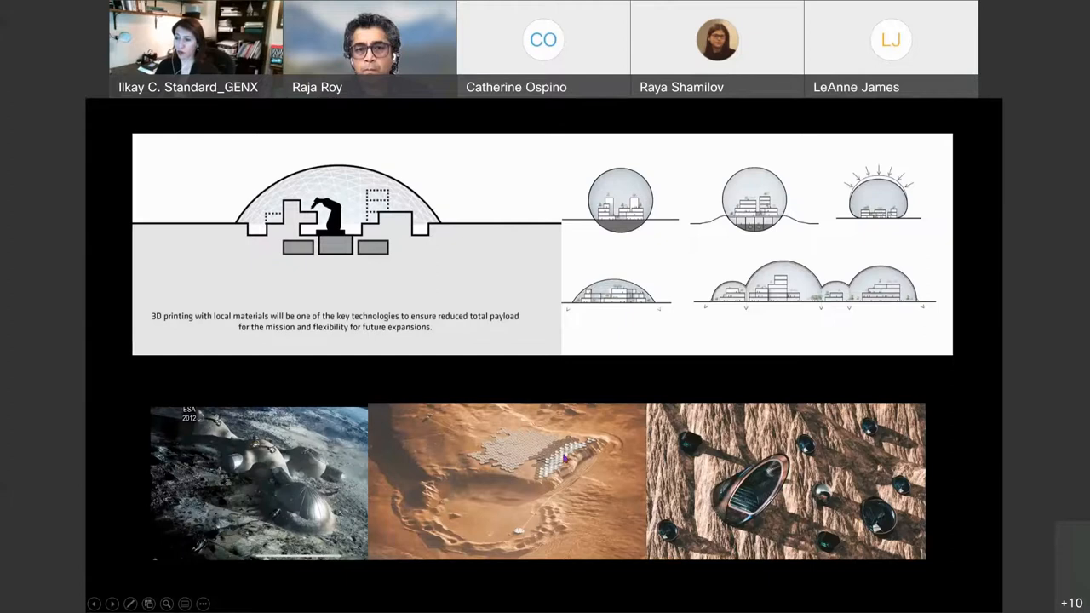